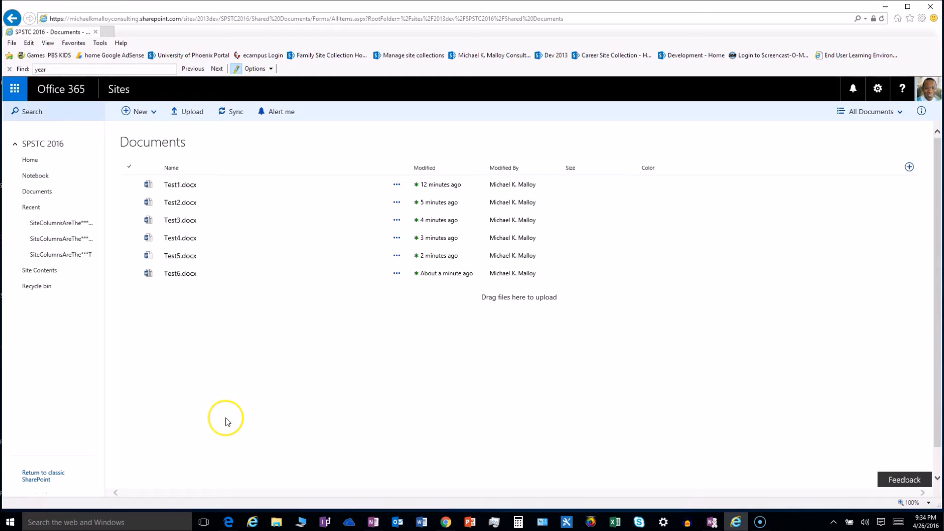
pyautogui.moveTo(227, 421)
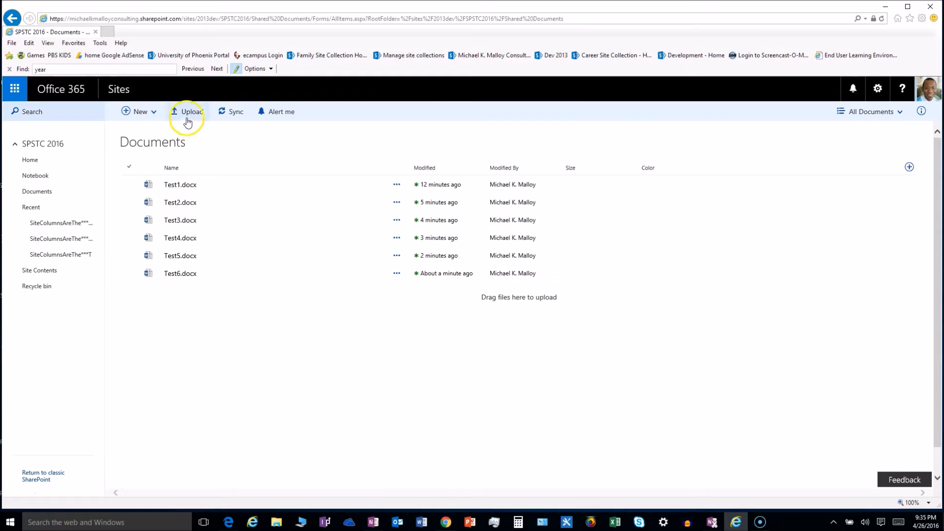
pyautogui.moveTo(167, 150)
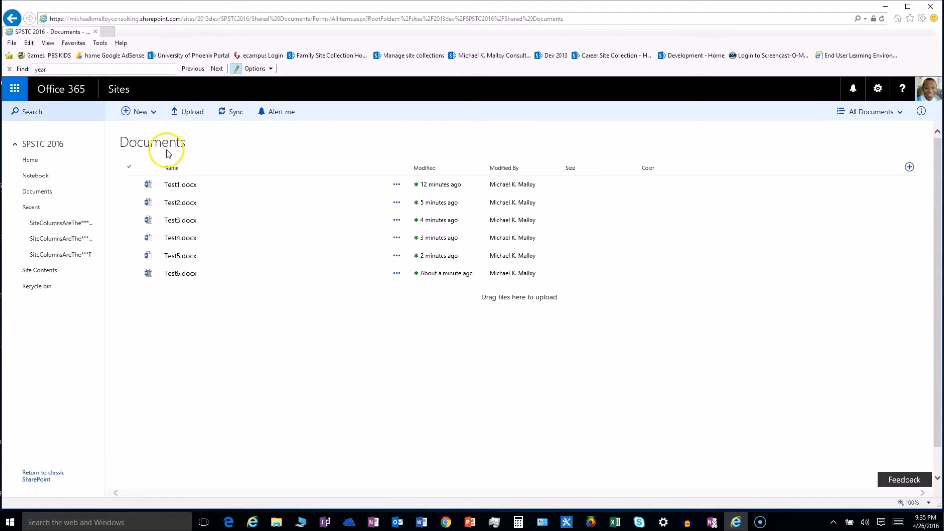
pyautogui.moveTo(158, 149)
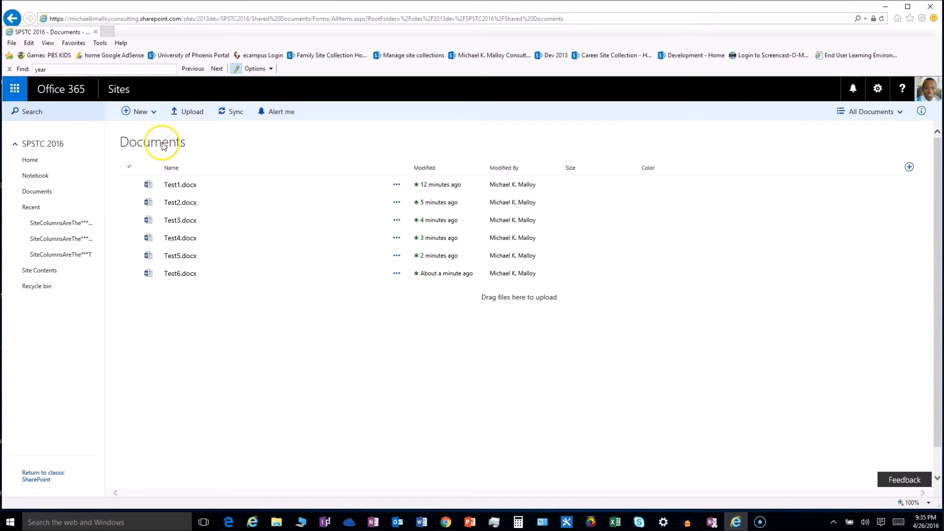
pyautogui.moveTo(204, 150)
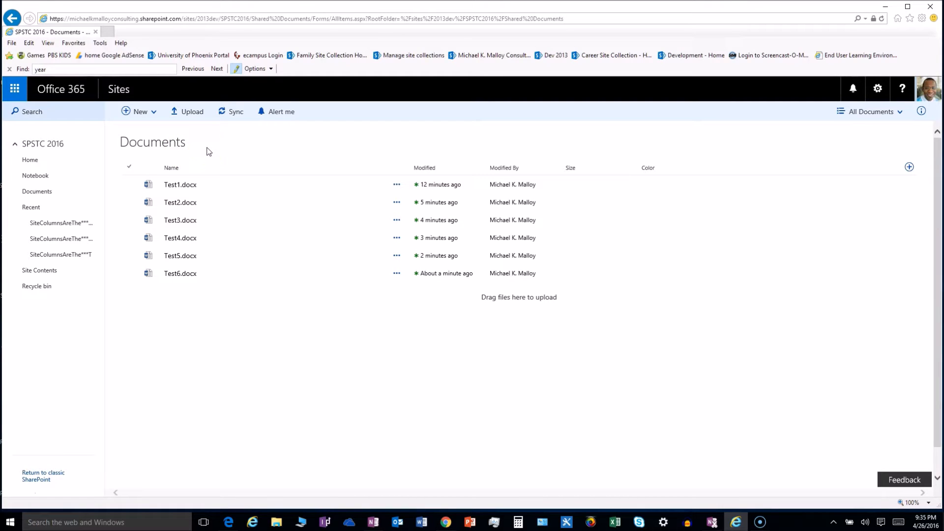
pyautogui.moveTo(909, 166)
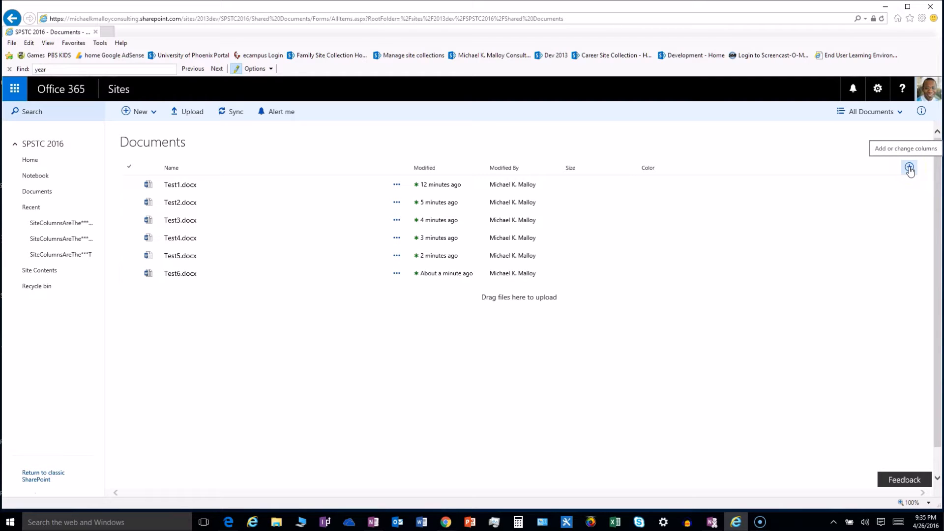
# Show the add-column choices (Text, Number, Boolean, Date) for the Documents library.
pyautogui.click(910, 169)
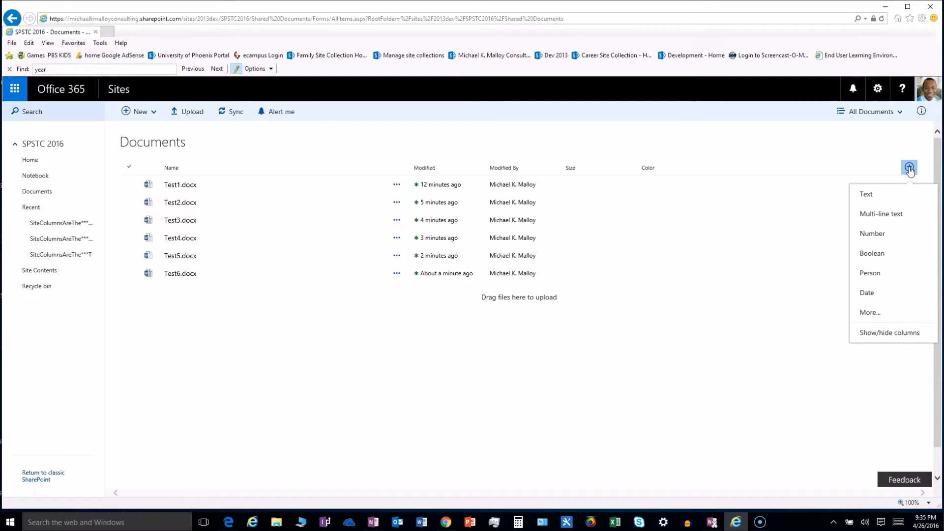
pyautogui.moveTo(871, 253)
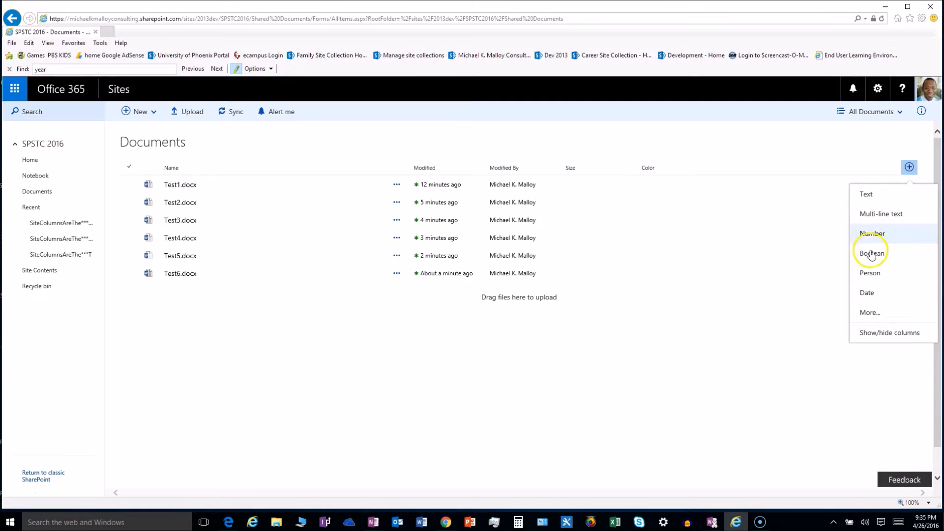
pyautogui.moveTo(866, 293)
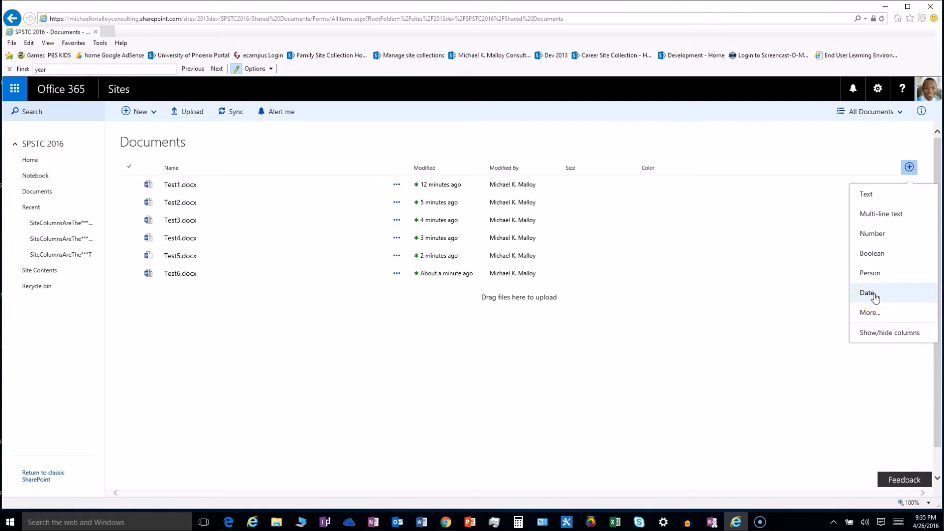
pyautogui.moveTo(869, 313)
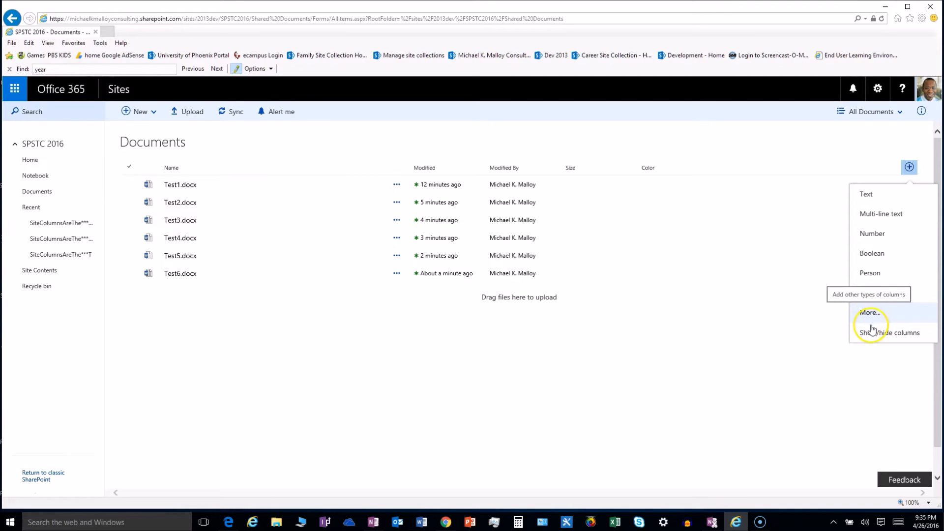
pyautogui.moveTo(891, 332)
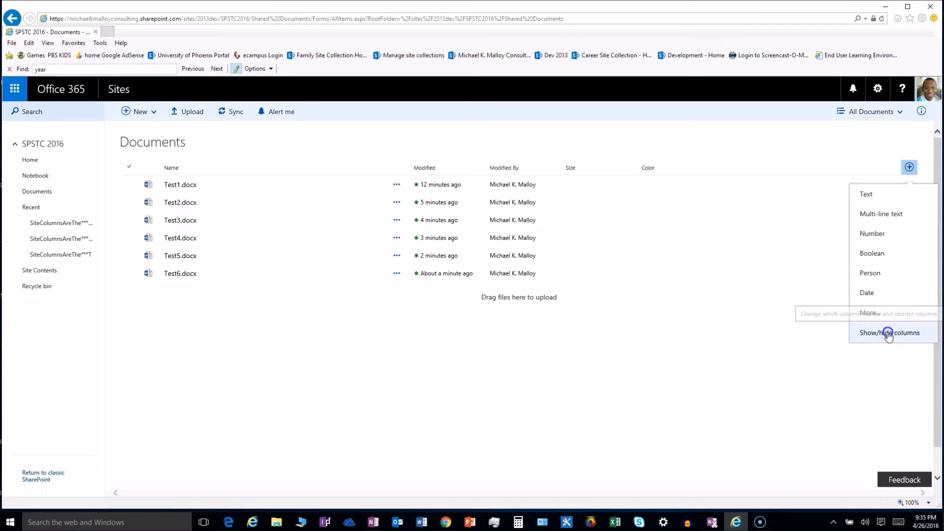
# Open the Edit view columns pane via Show/hide columns.
pyautogui.click(891, 332)
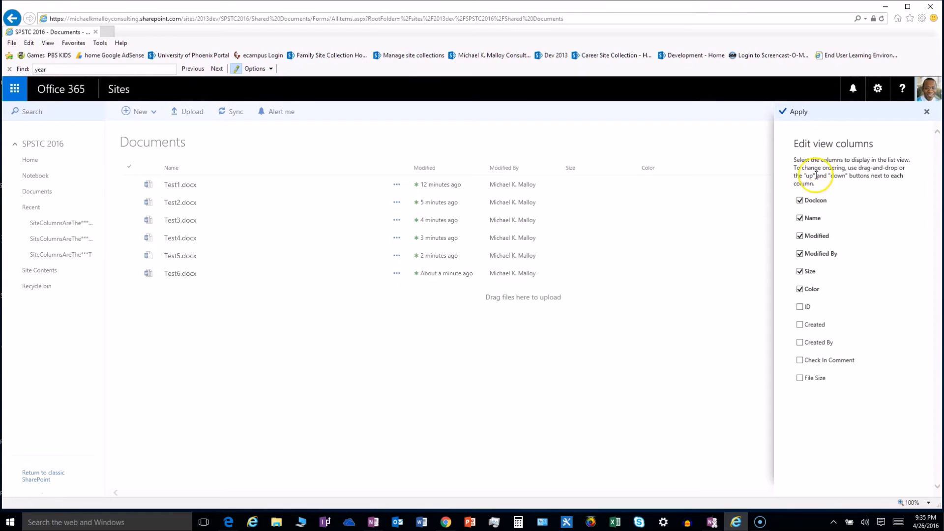
pyautogui.moveTo(617, 229)
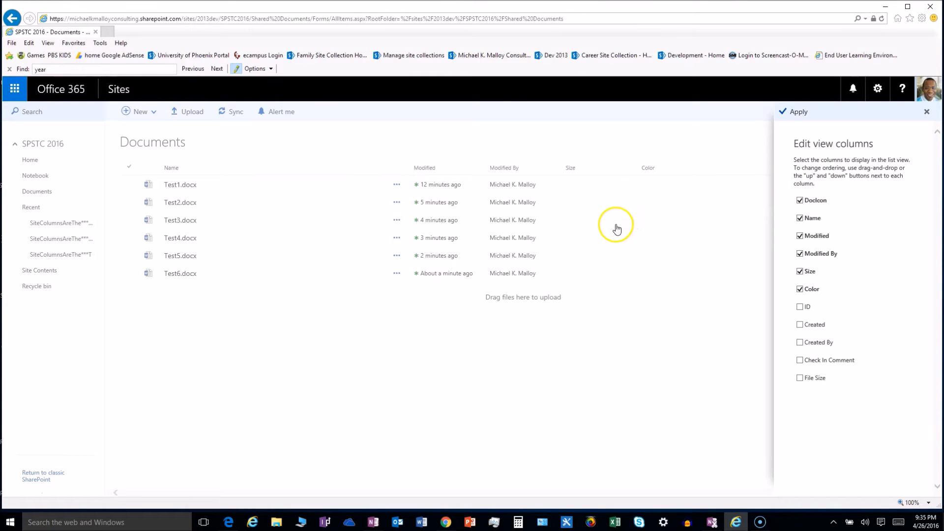
pyautogui.moveTo(600, 236)
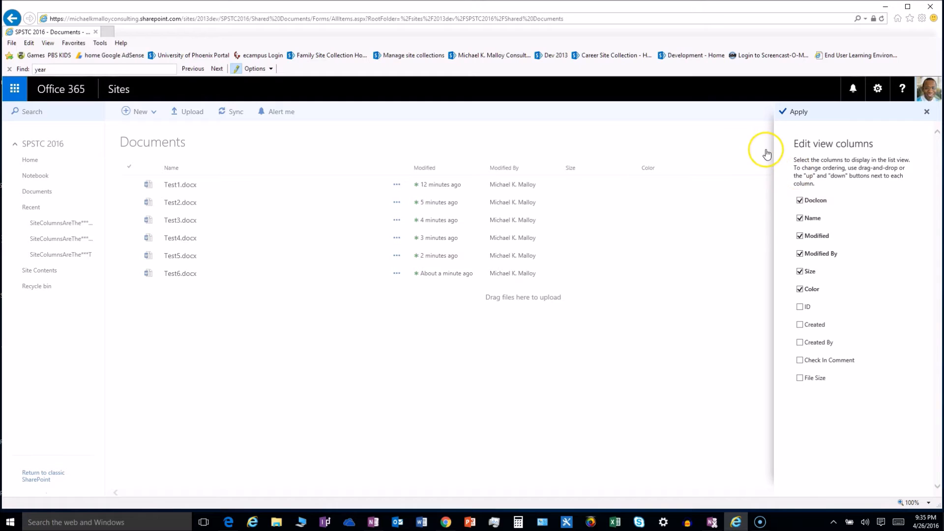
pyautogui.moveTo(728, 185)
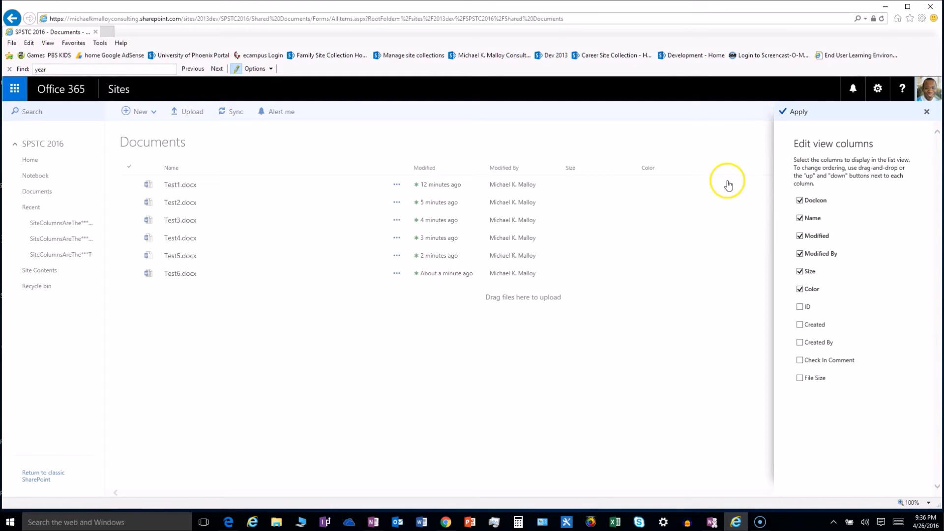
pyautogui.moveTo(896, 117)
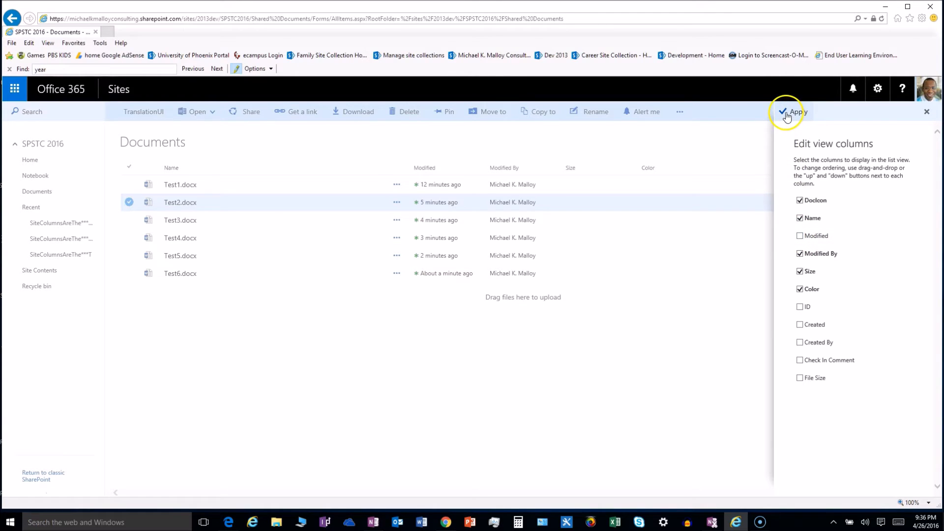
# Apply the column changes so the view shows Name, Modified By, Size and Color.
pyautogui.click(787, 112)
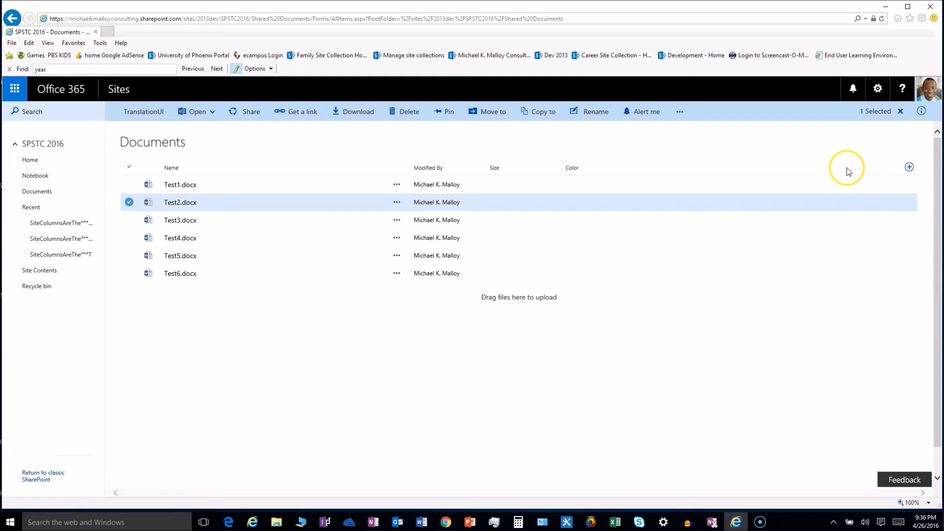
pyautogui.moveTo(778, 169)
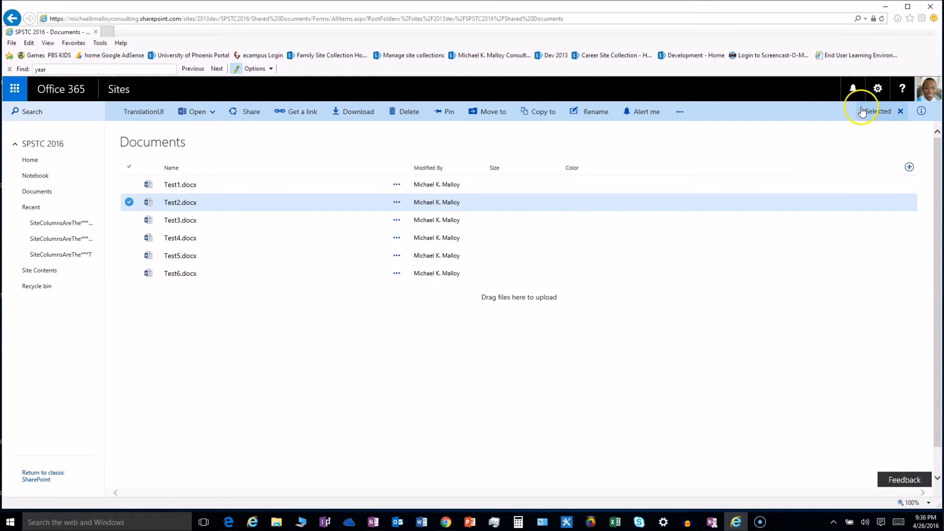
pyautogui.moveTo(877, 88)
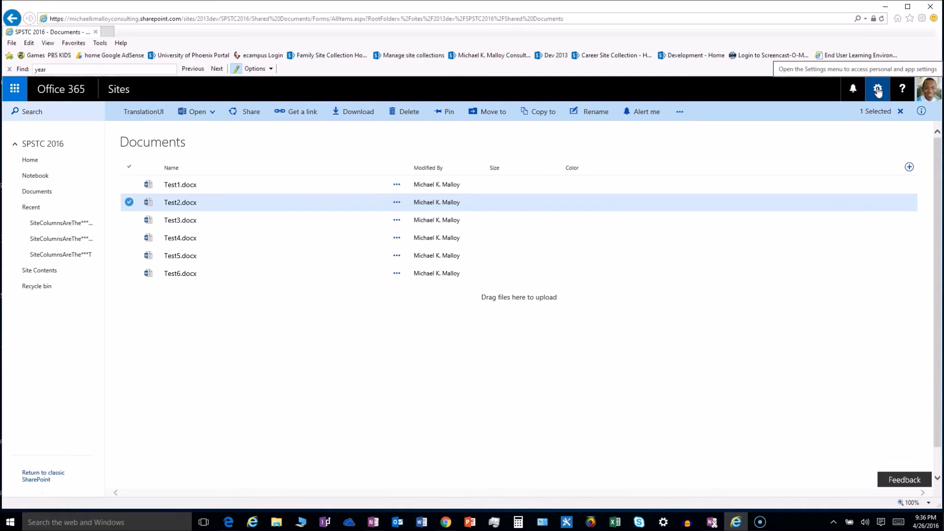
pyautogui.moveTo(816, 163)
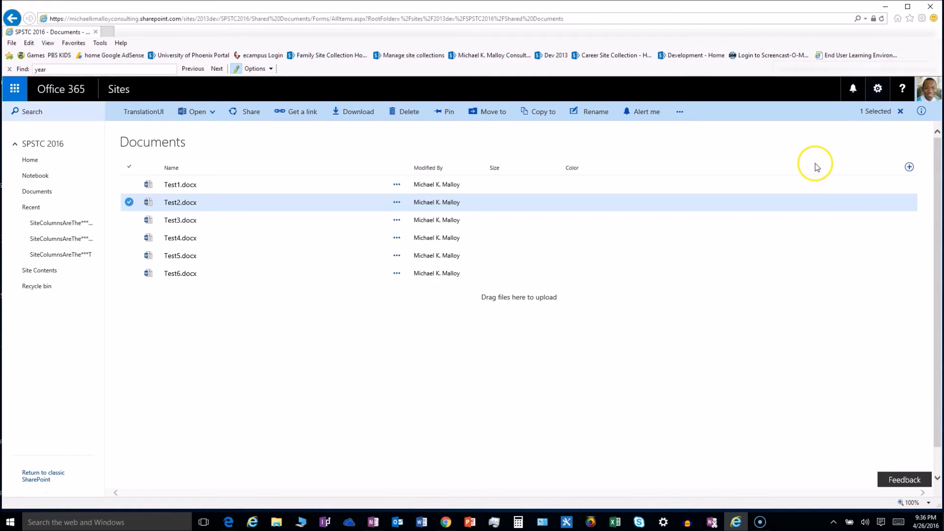
pyautogui.moveTo(811, 161)
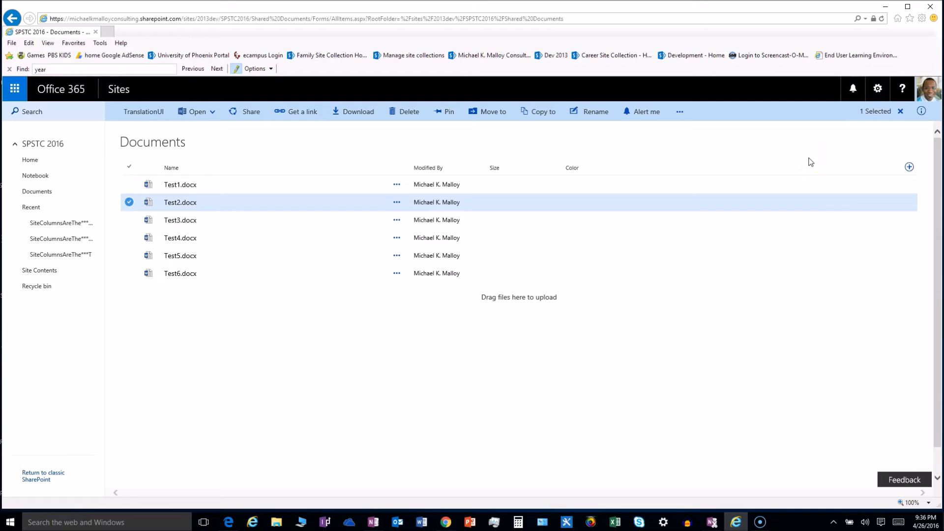
pyautogui.moveTo(806, 161)
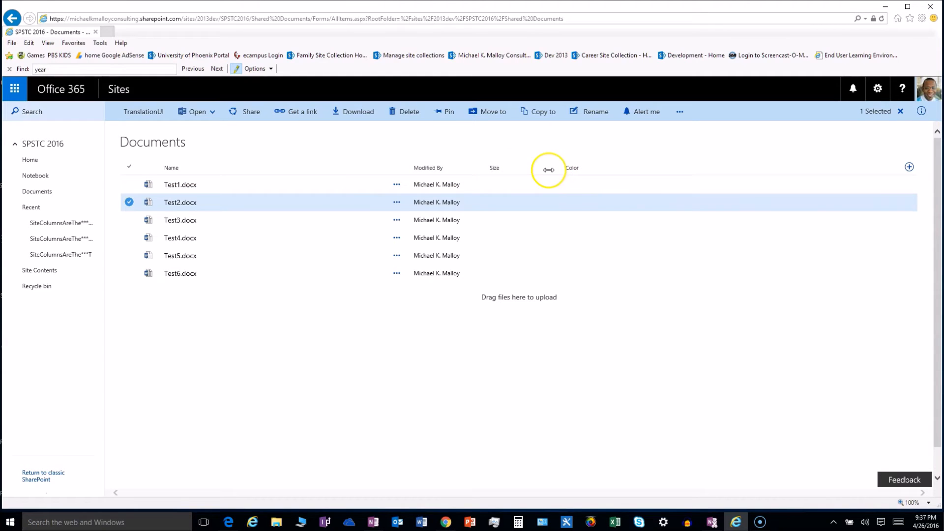
# Move the Size column one place left, then open the Color column's settings.
pyautogui.click(518, 167)
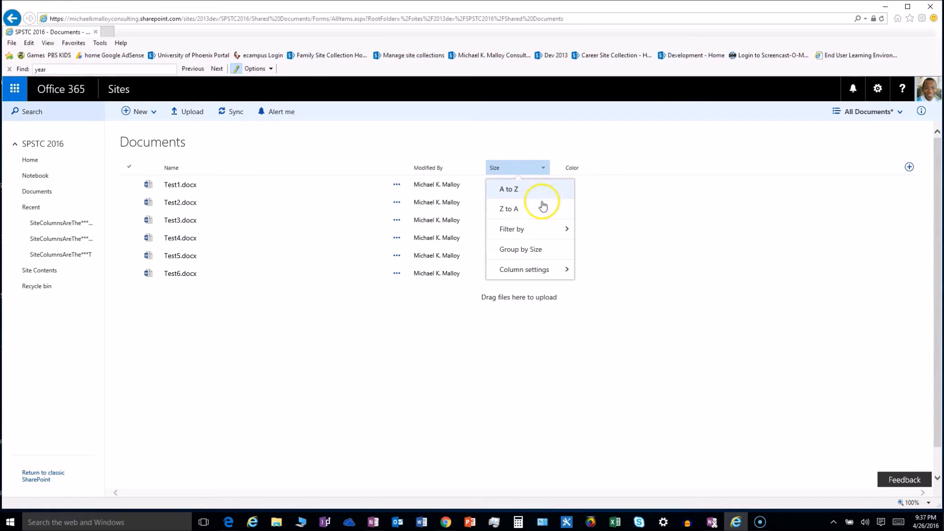
pyautogui.click(523, 269)
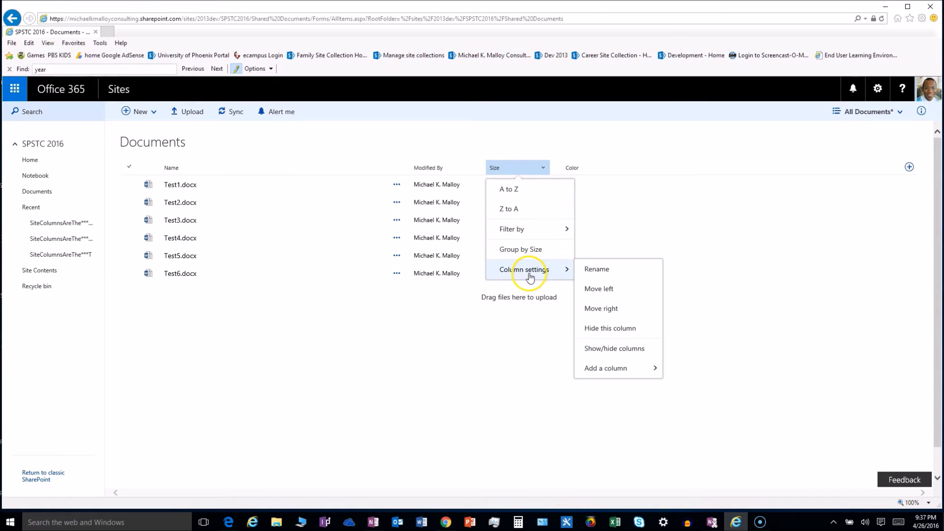
pyautogui.moveTo(599, 289)
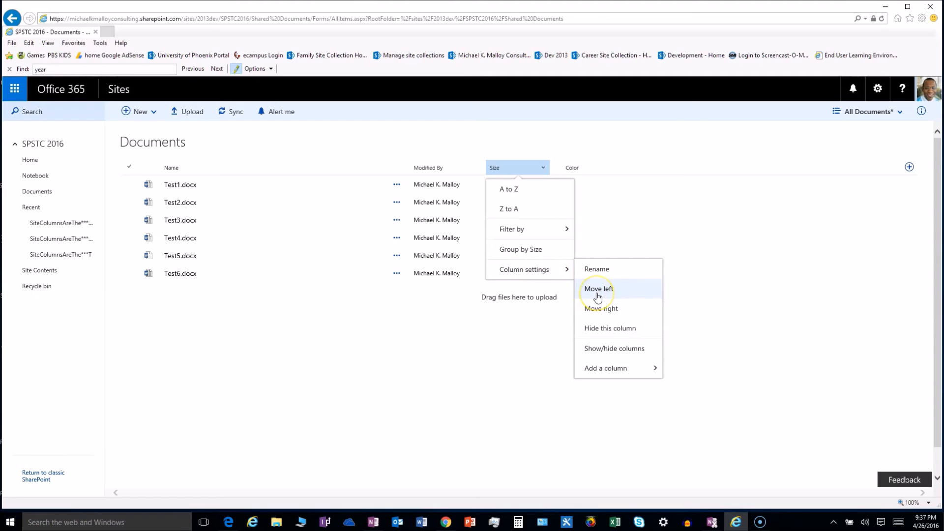
pyautogui.click(597, 289)
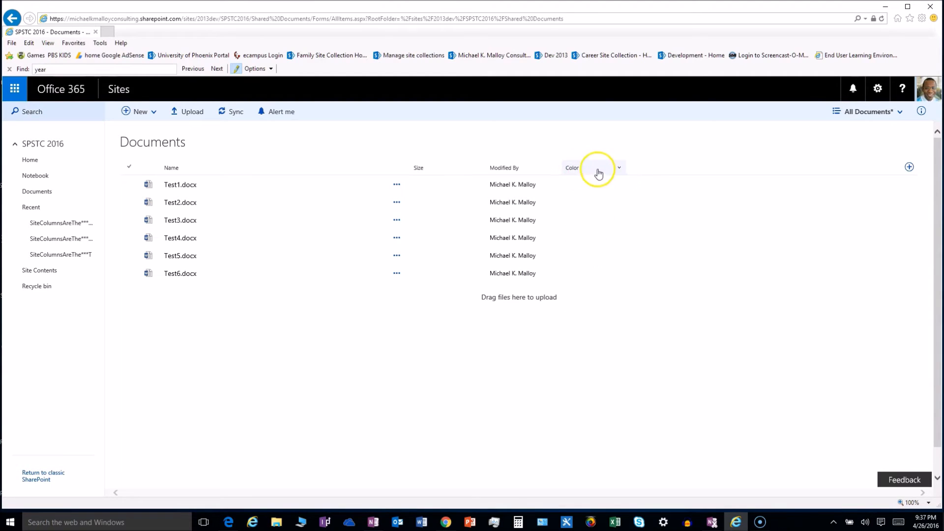
pyautogui.click(619, 167)
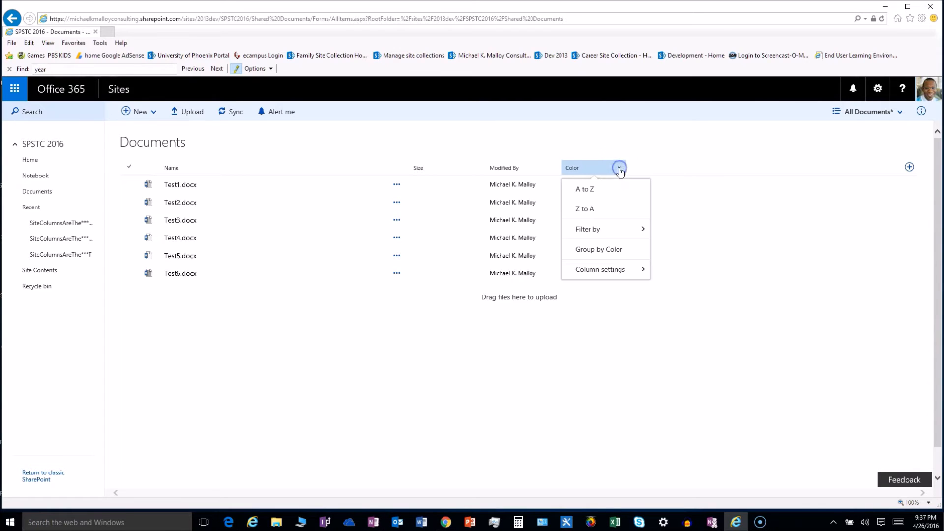
pyautogui.moveTo(600, 269)
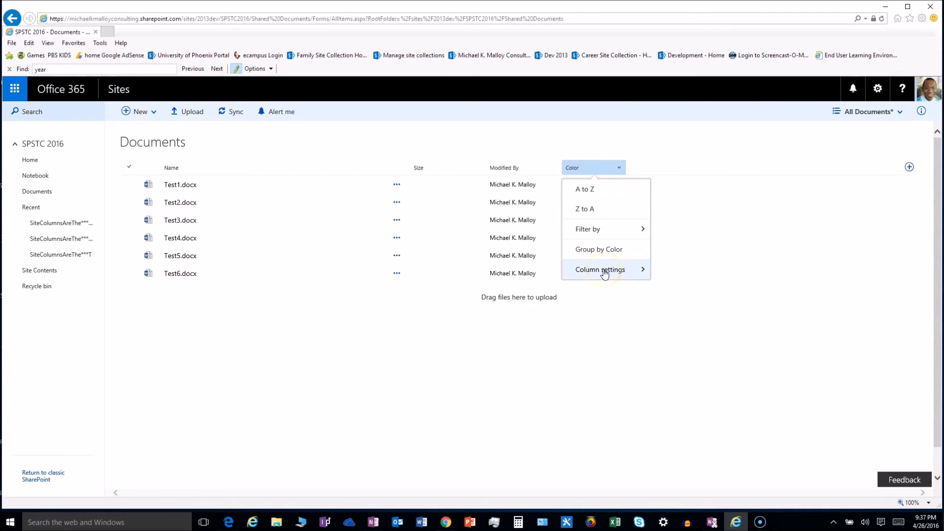
pyautogui.click(600, 269)
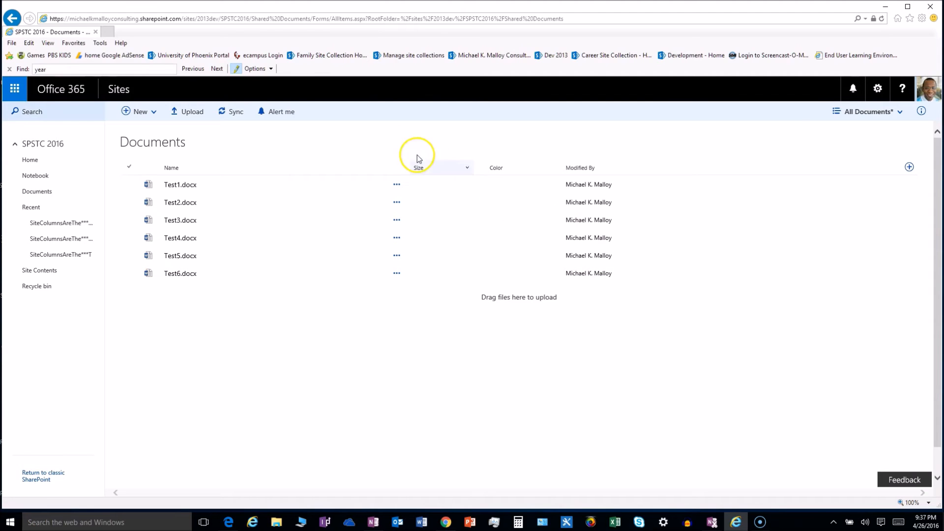
pyautogui.moveTo(821, 132)
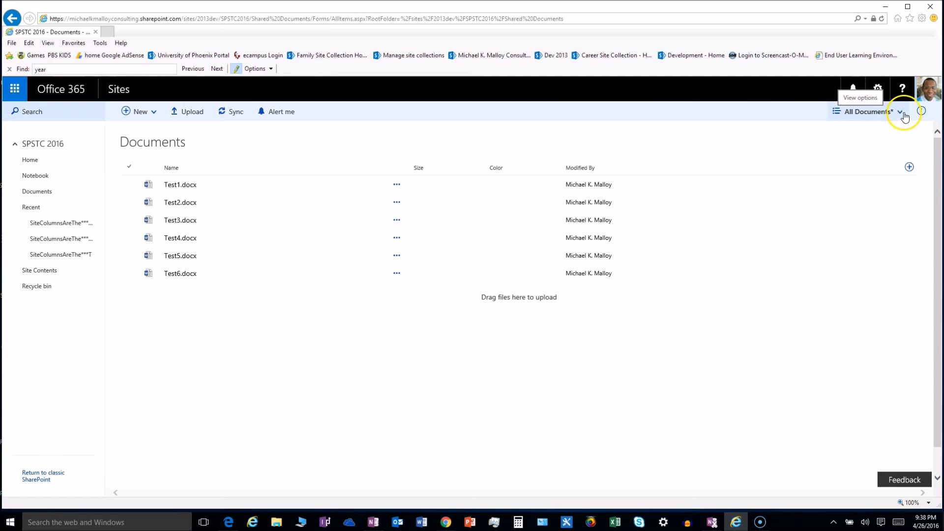
pyautogui.moveTo(897, 113)
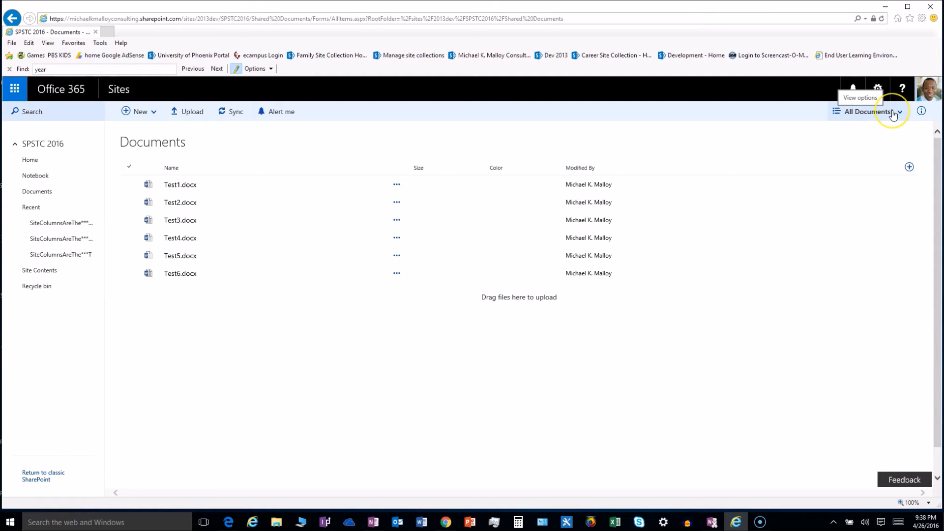
# Switch the All Documents view to Grid, showing the six Word files as tiles.
pyautogui.click(899, 112)
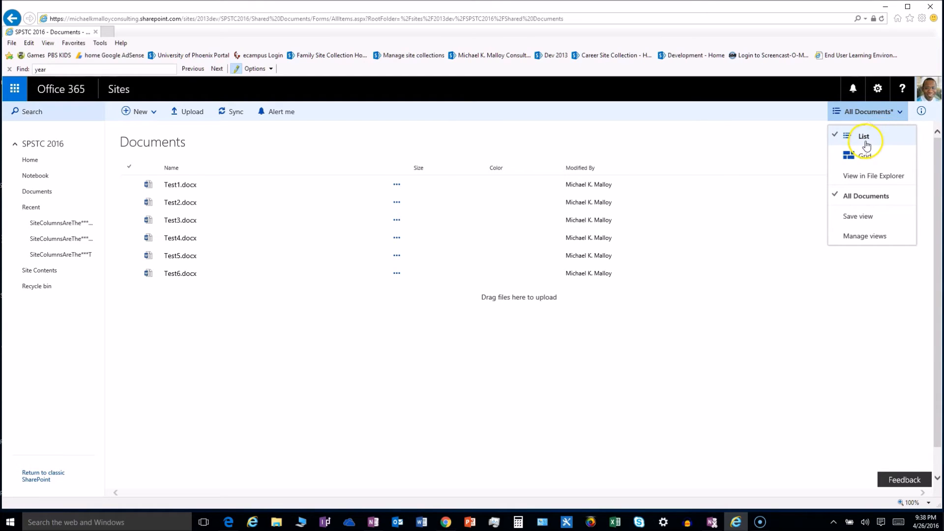
pyautogui.moveTo(849, 156)
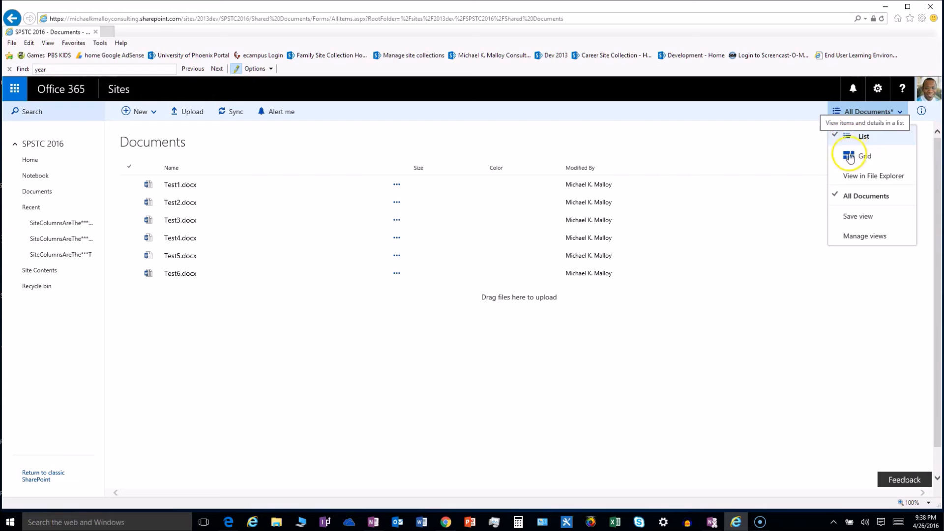
pyautogui.moveTo(864, 136)
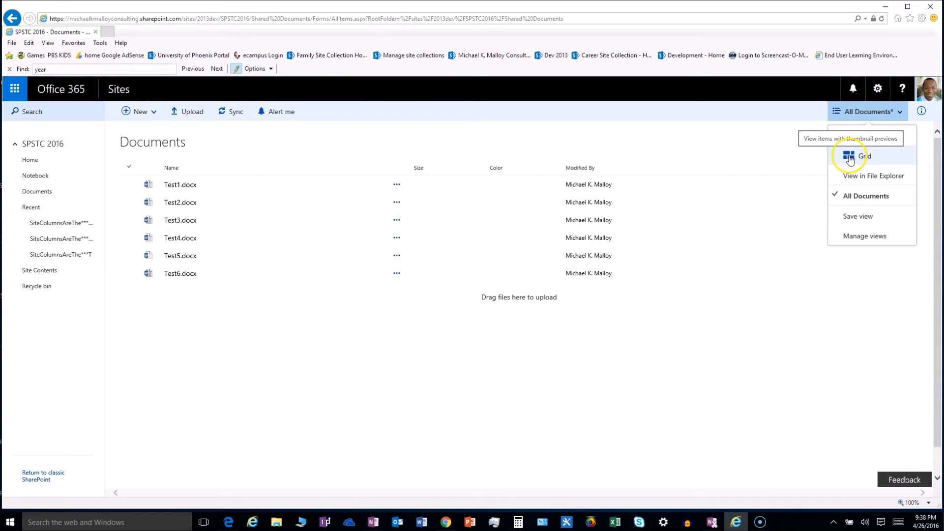
pyautogui.click(866, 156)
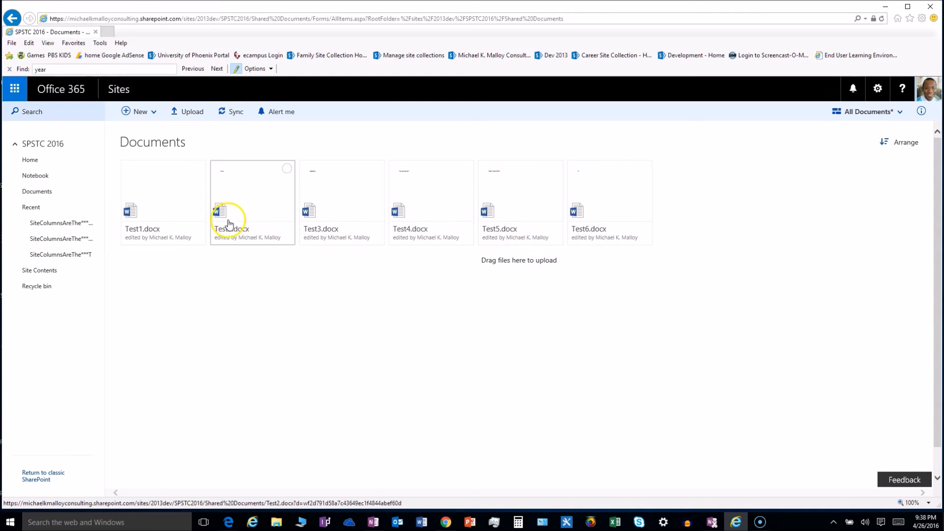
pyautogui.moveTo(182, 207)
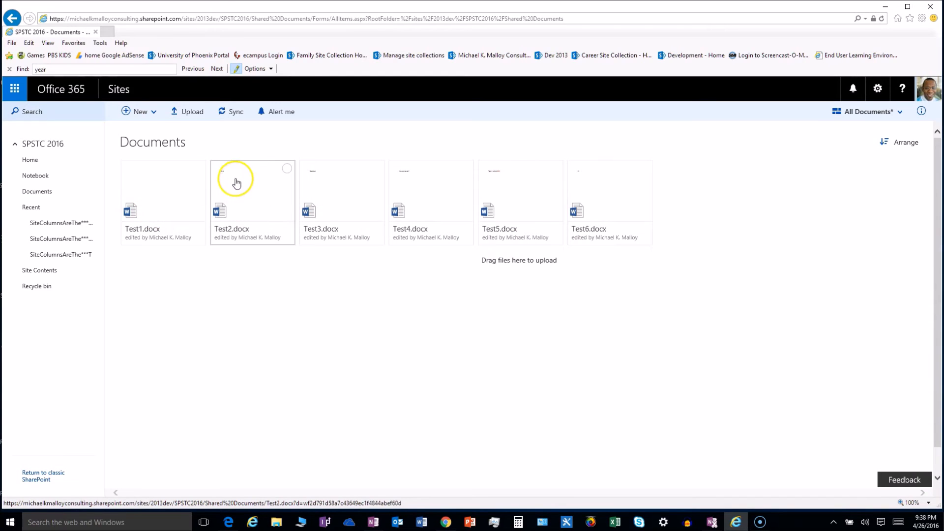
pyautogui.moveTo(335, 197)
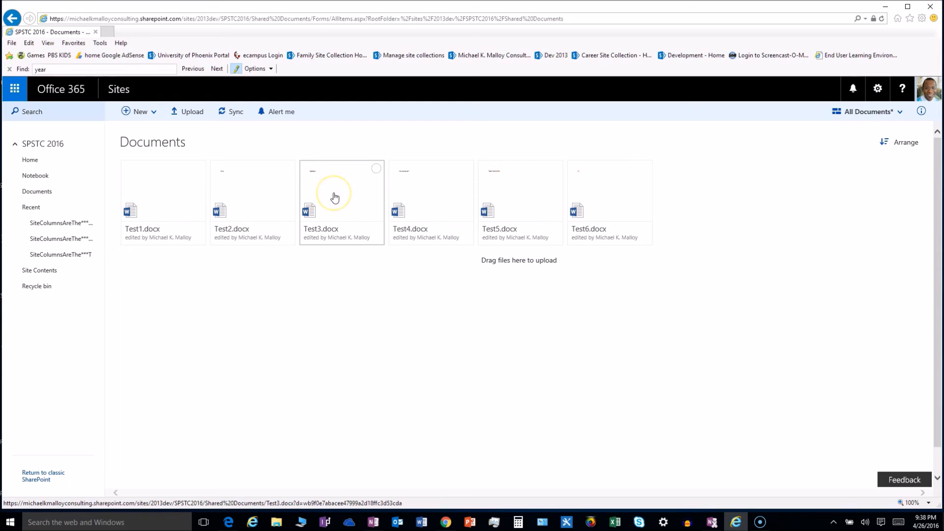
pyautogui.moveTo(343, 194)
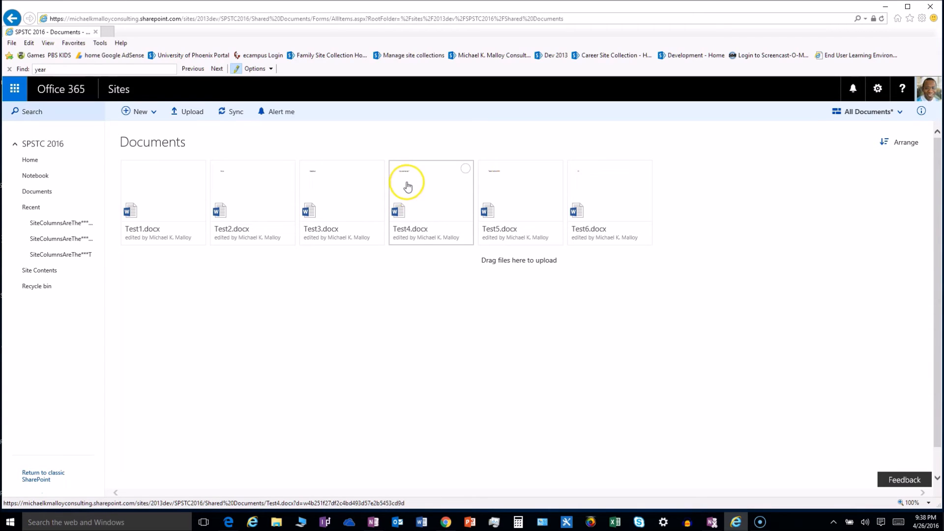
pyautogui.moveTo(444, 218)
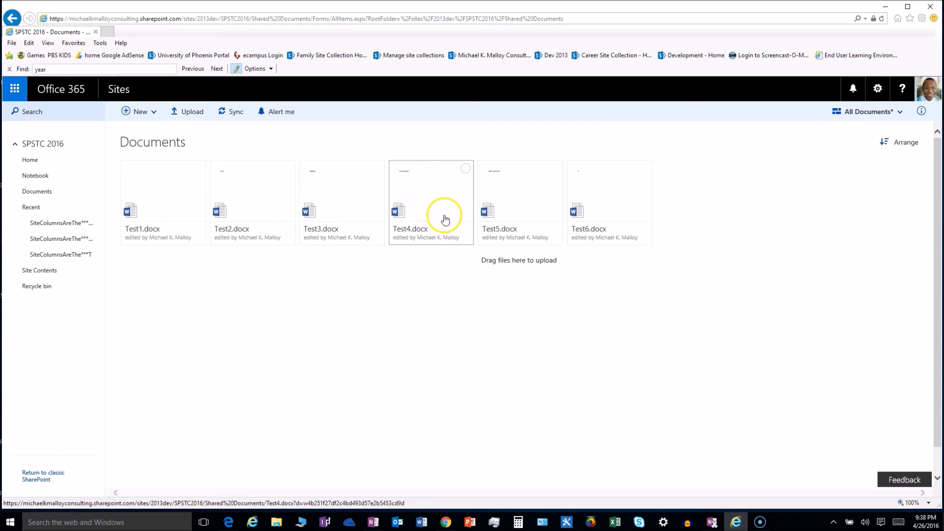
pyautogui.moveTo(294, 194)
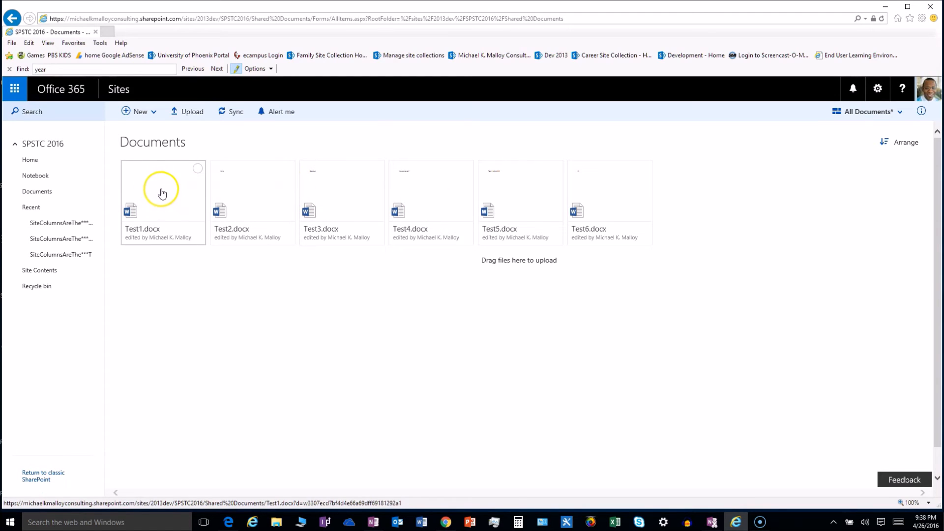
# Select the Test1.docx tile to reveal actions like Open, Share, Download and Rename.
pyautogui.click(197, 169)
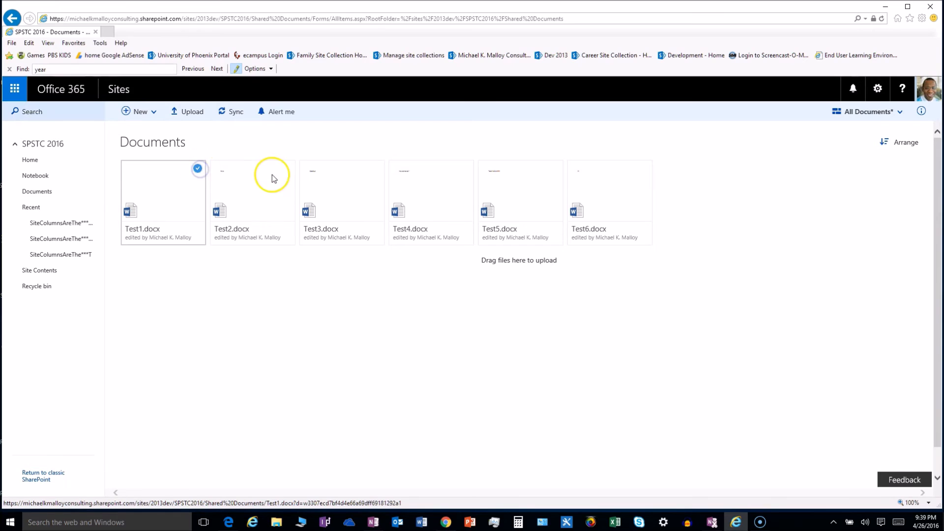
pyautogui.click(286, 168)
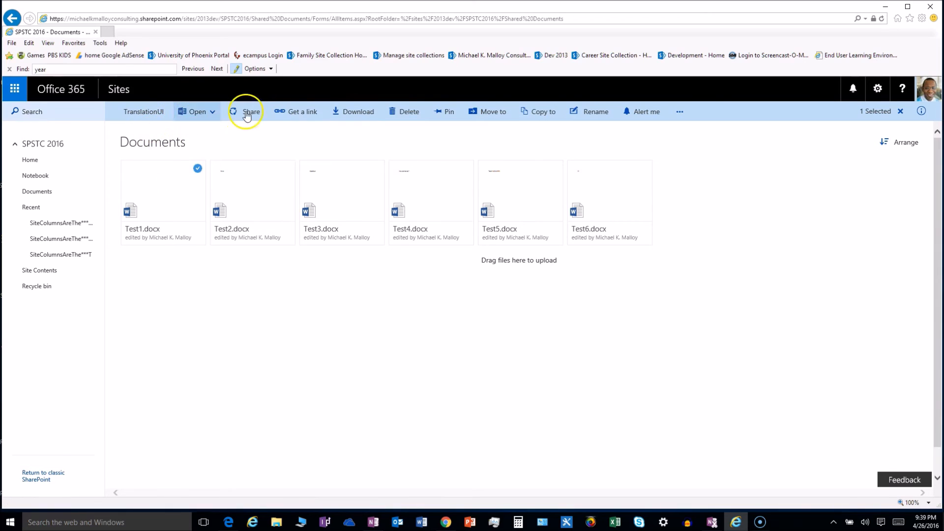
pyautogui.moveTo(709, 116)
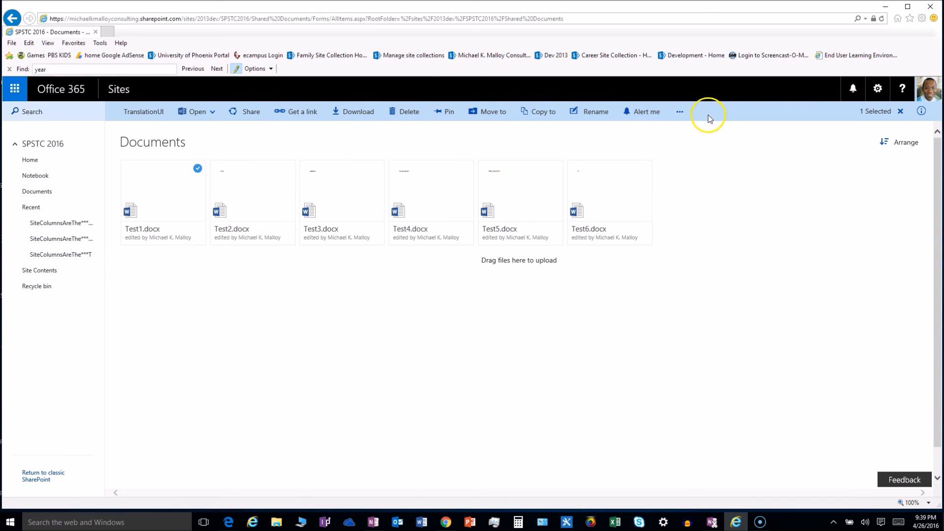
pyautogui.moveTo(215, 129)
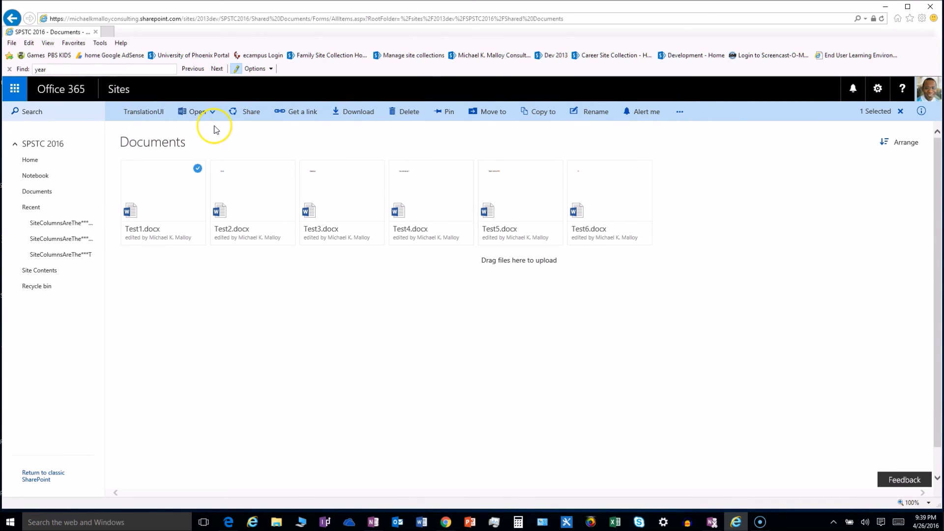
pyautogui.moveTo(269, 128)
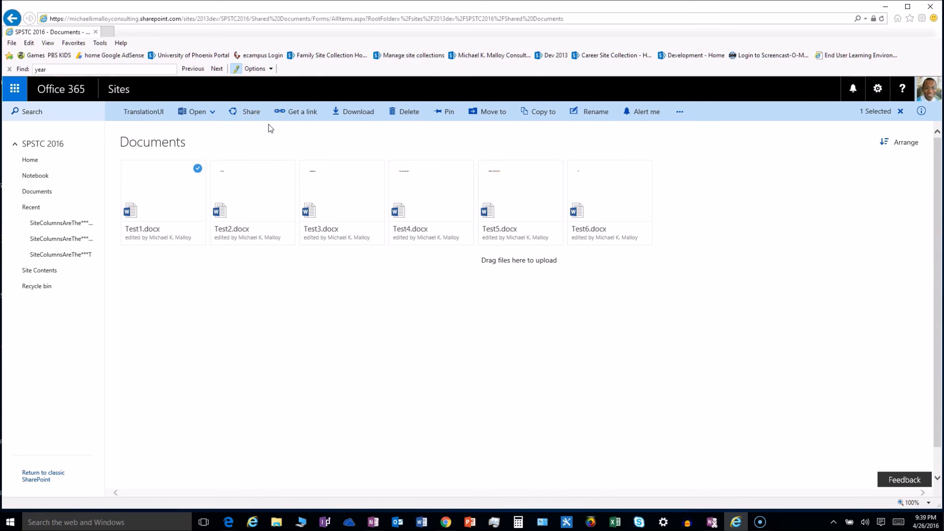
pyautogui.moveTo(324, 127)
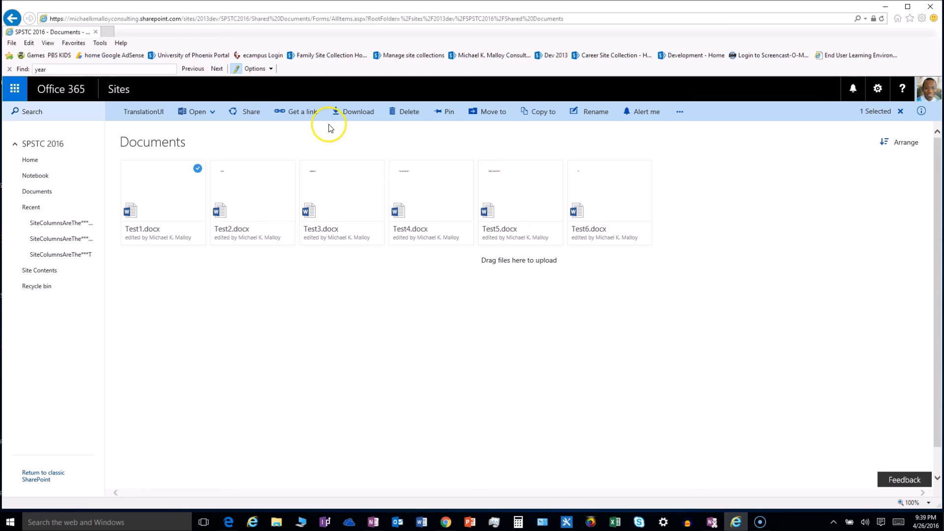
pyautogui.moveTo(309, 131)
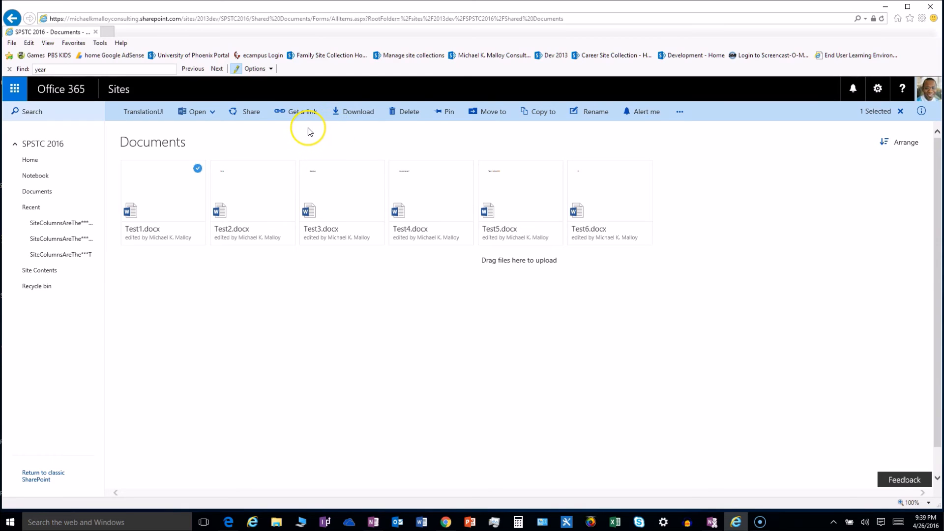
pyautogui.moveTo(354, 126)
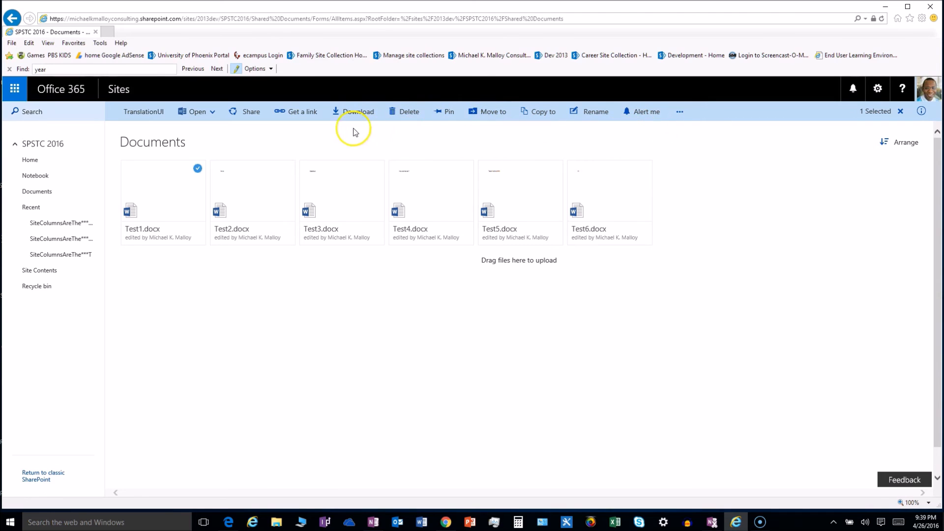
pyautogui.moveTo(188, 134)
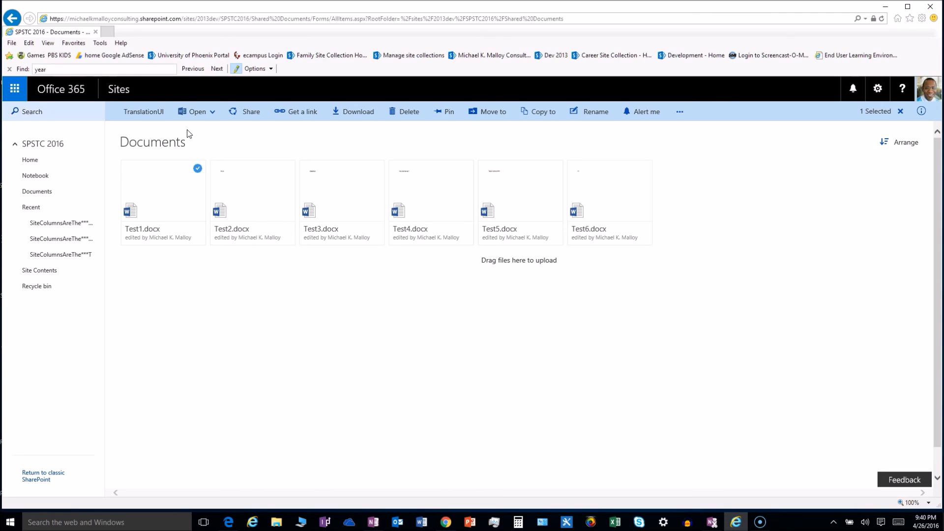
pyautogui.moveTo(102, 131)
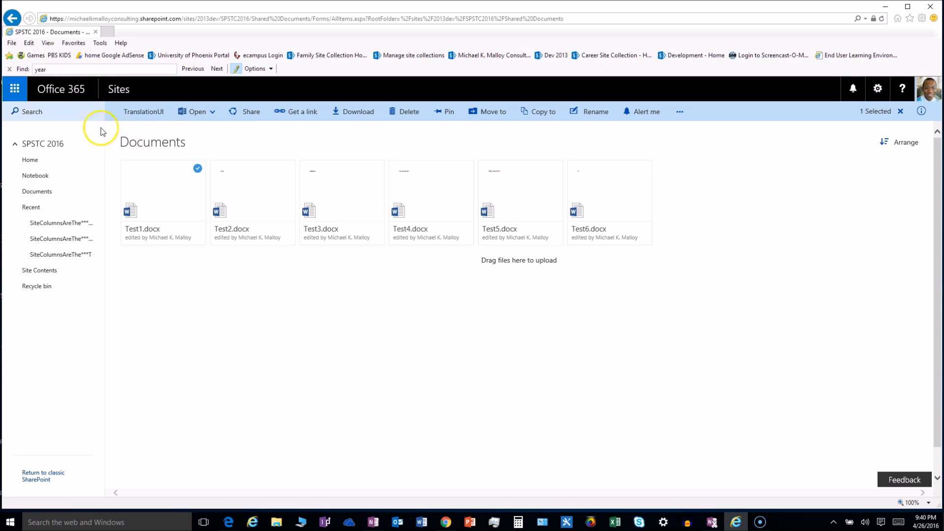